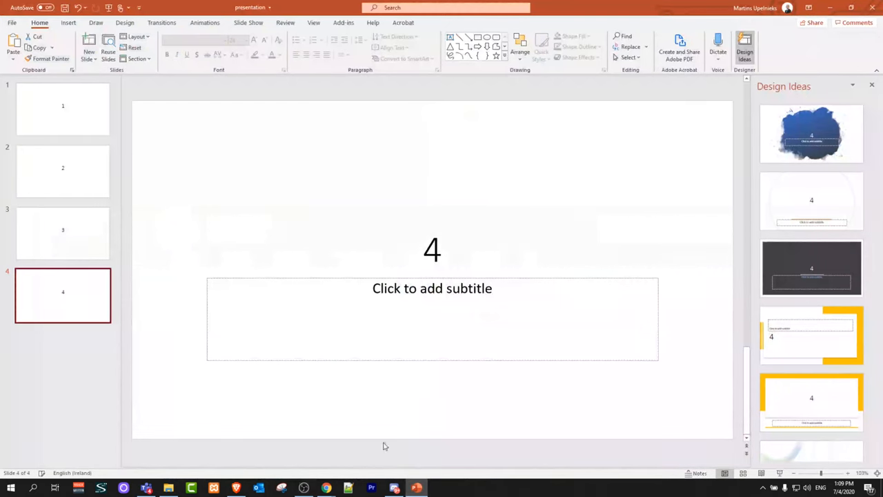
Review the slides, then switch to the online-convert.com document-to-DOCX converter tab.
{"action": "left_click", "coordinate": [62, 108]}
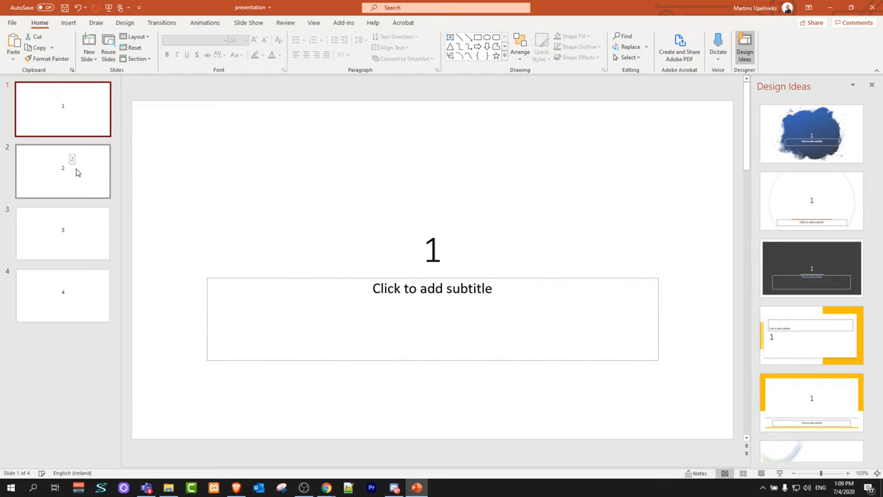
{"action": "left_click", "coordinate": [62, 170]}
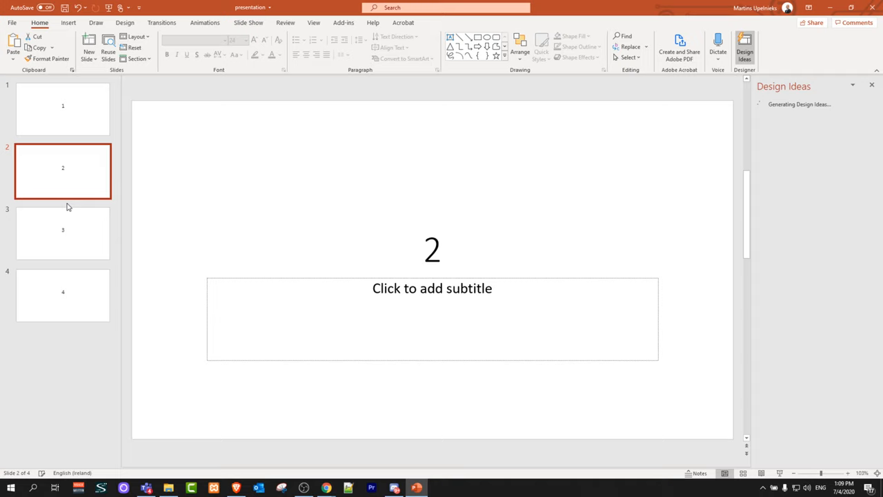
{"action": "left_click", "coordinate": [63, 294]}
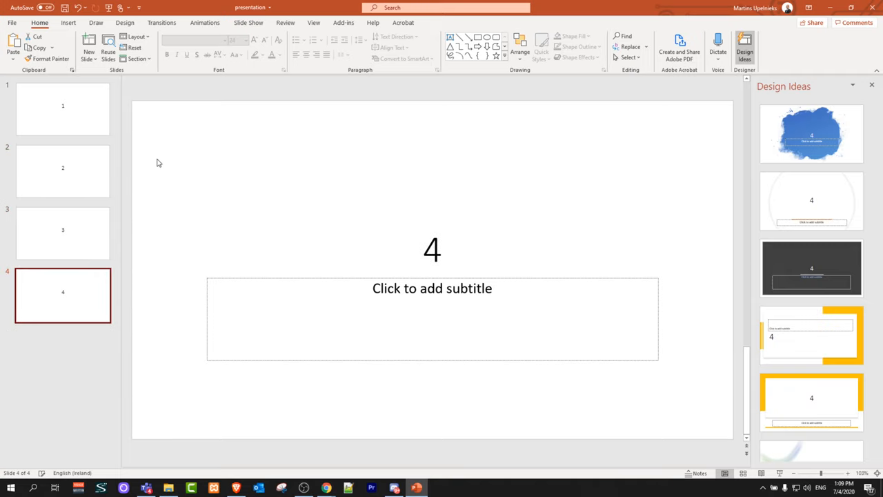
{"action": "mouse_move", "coordinate": [373, 219]}
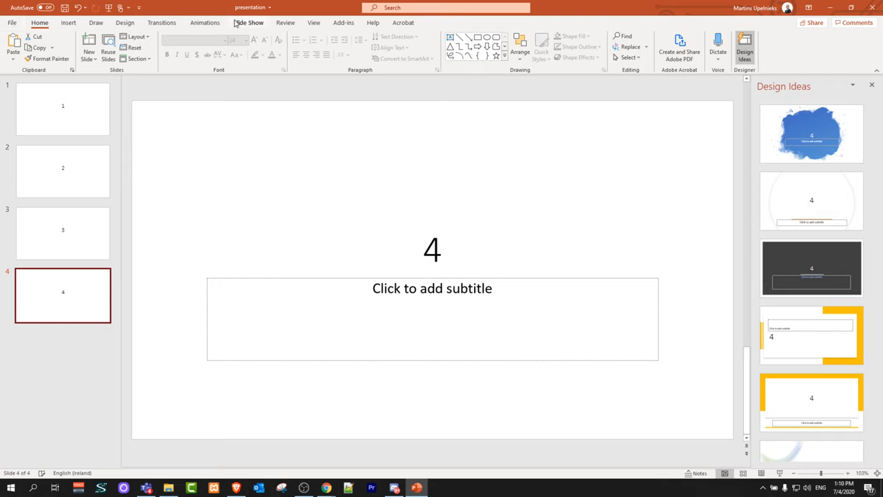
{"action": "mouse_move", "coordinate": [271, 397]}
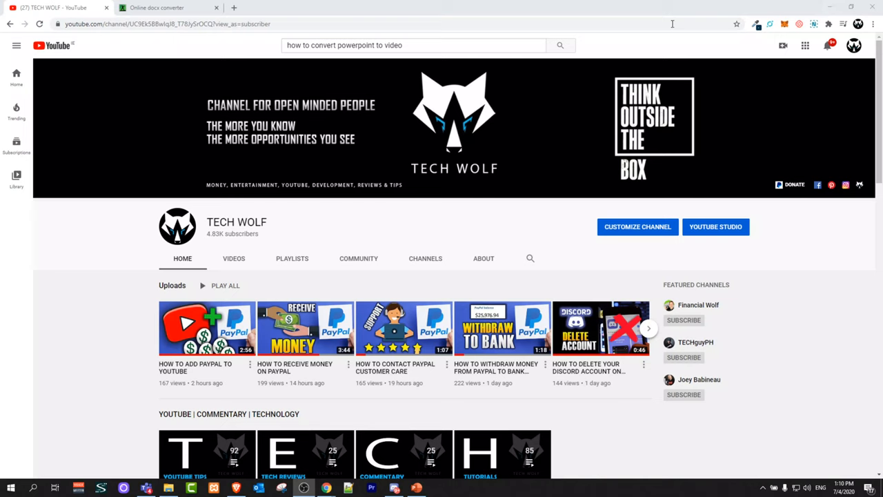
{"action": "left_click", "coordinate": [156, 7]}
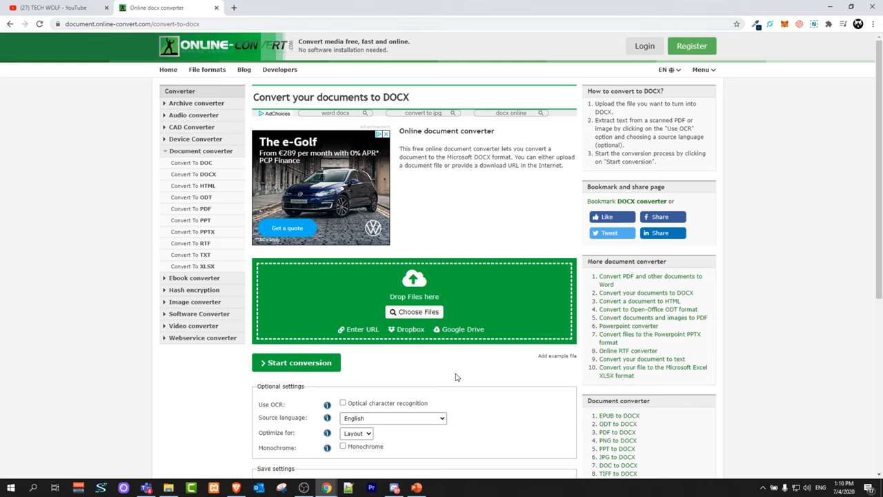
{"action": "mouse_move", "coordinate": [295, 363]}
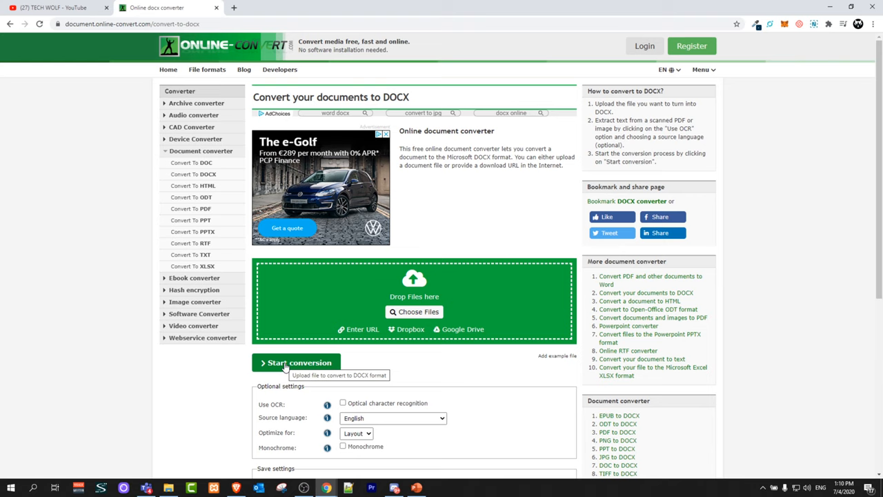
Upload presentation.pptx from Downloads to the DOCX converter.
{"action": "left_click", "coordinate": [414, 311]}
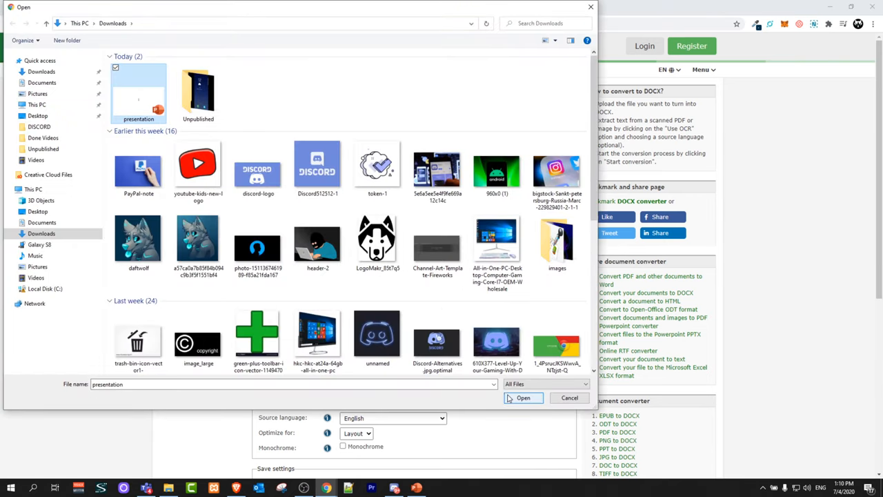
{"action": "left_click", "coordinate": [523, 397]}
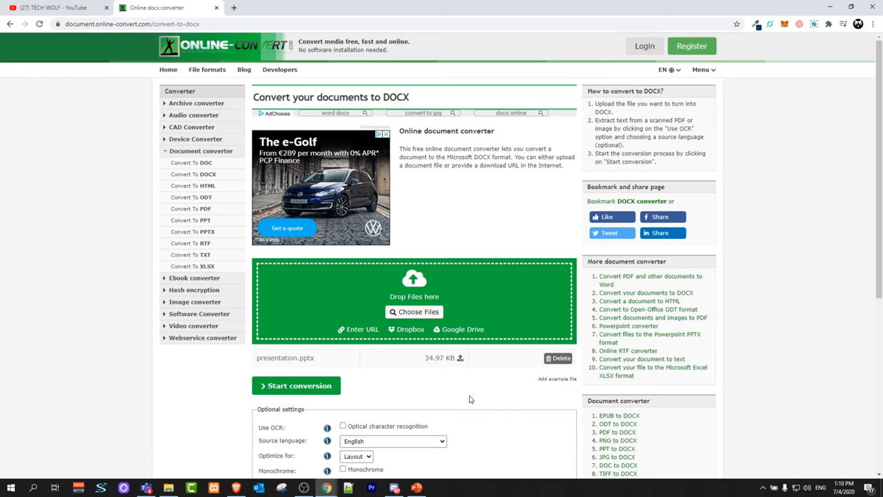
{"action": "mouse_move", "coordinate": [283, 390]}
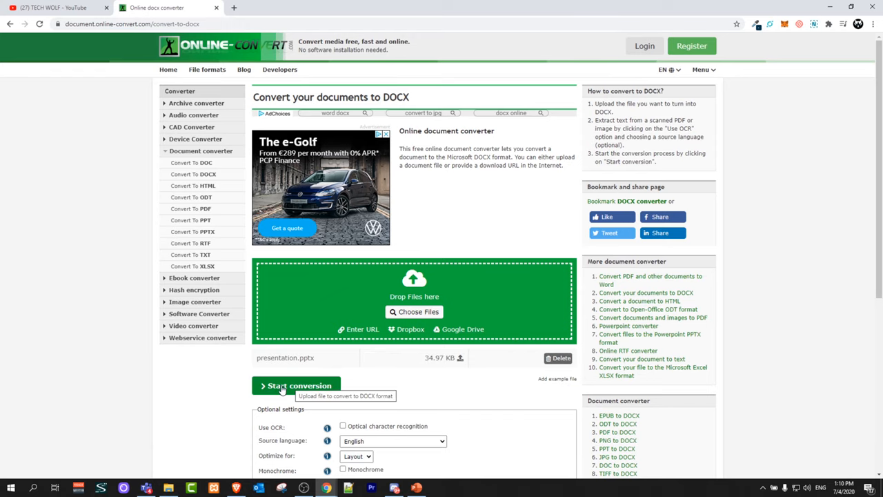
Convert the upload to DOCX and open the downloaded presentation.docx (6.49 kB).
{"action": "left_click", "coordinate": [296, 385]}
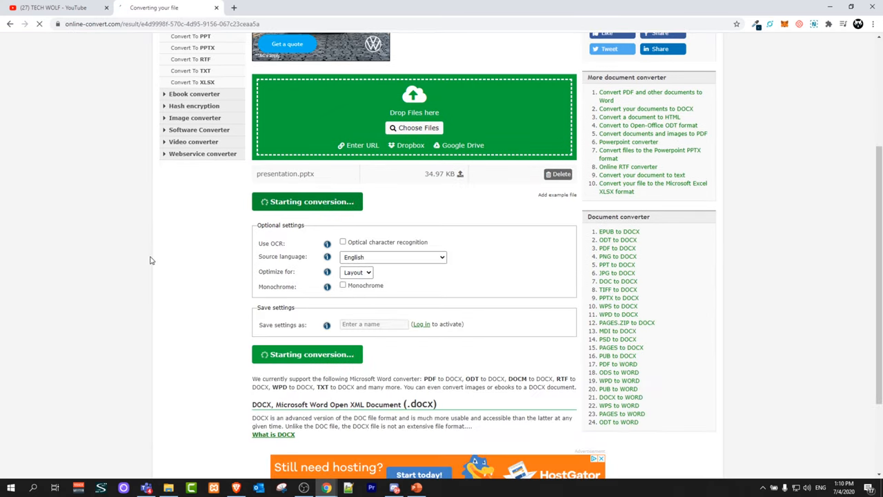
{"action": "left_click", "coordinate": [307, 201]}
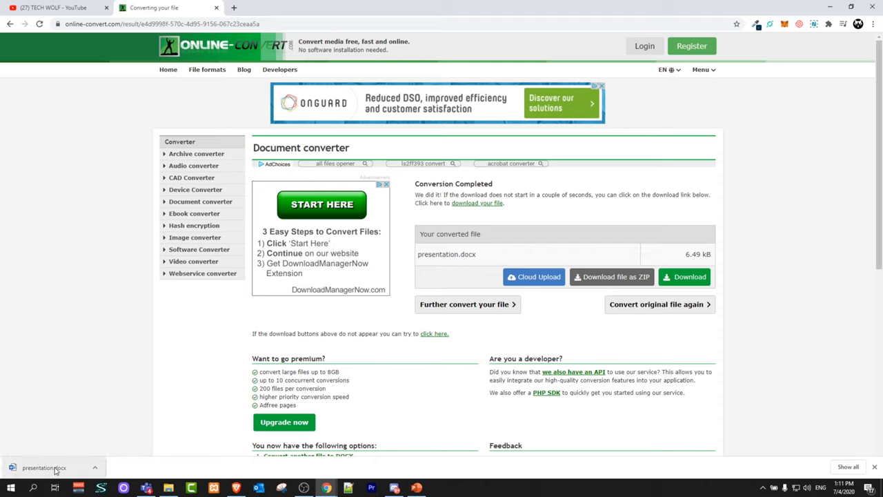
{"action": "left_click", "coordinate": [45, 468]}
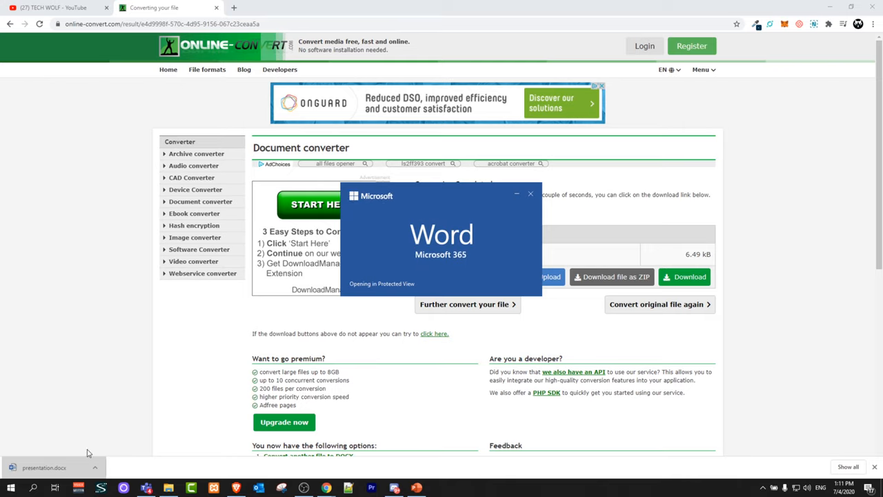
Scroll through pages numbered 1–4, enable editing, and place the cursor on page one.
{"action": "left_click", "coordinate": [44, 467]}
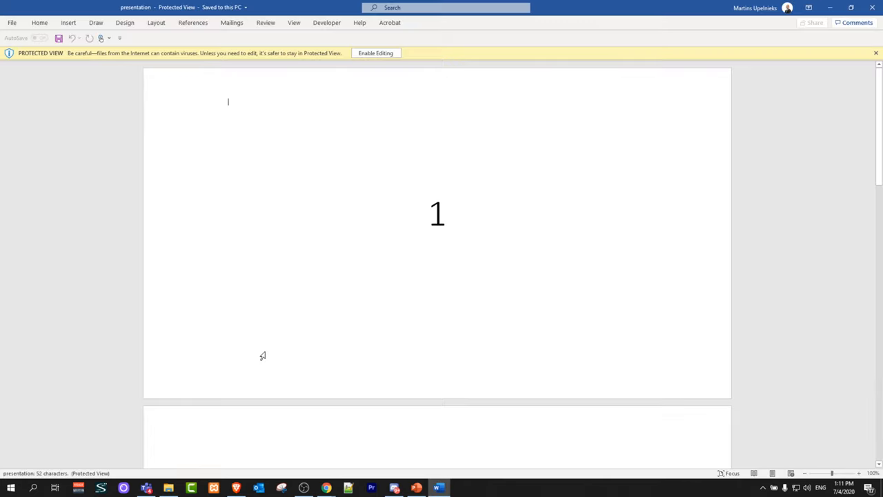
{"action": "mouse_move", "coordinate": [361, 257]}
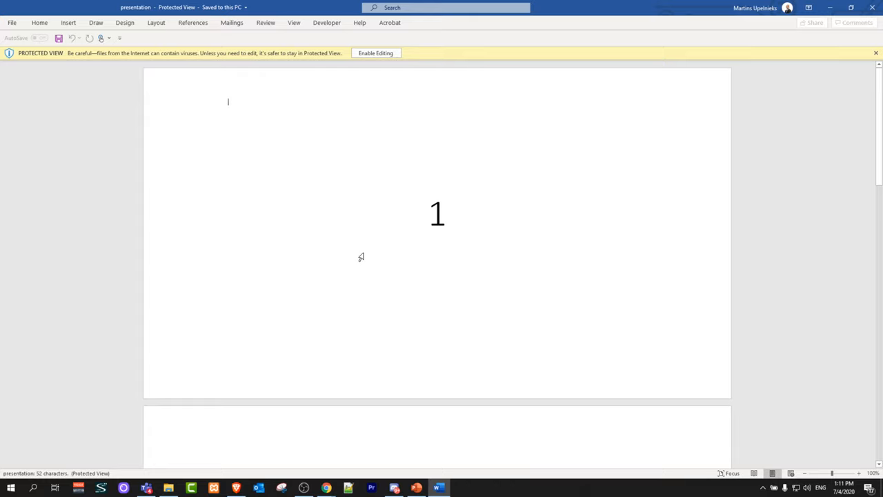
{"action": "scroll", "scroll_direction": "down", "scroll_amount": 3}
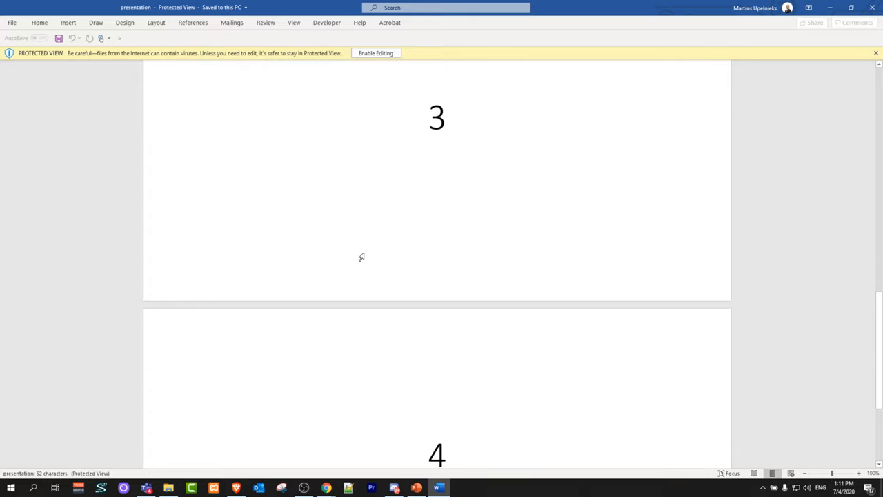
{"action": "scroll", "scroll_direction": "down", "scroll_amount": 3}
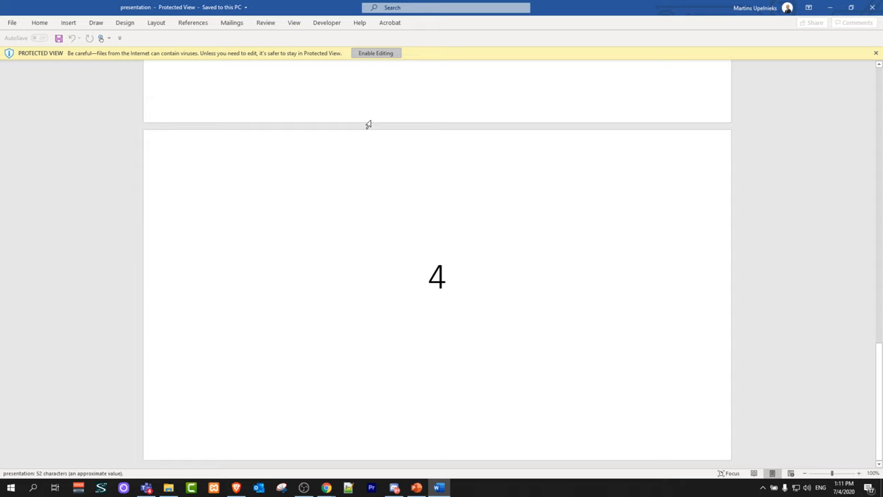
{"action": "left_click", "coordinate": [376, 53]}
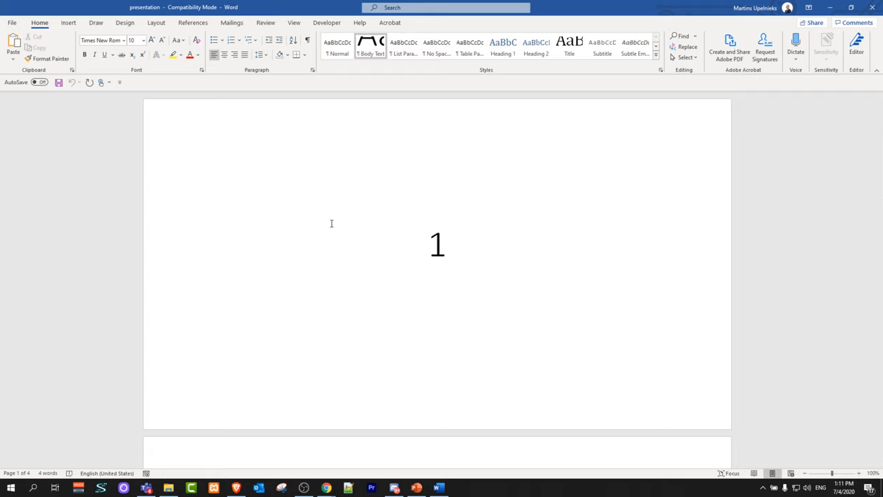
{"action": "left_click", "coordinate": [227, 132]}
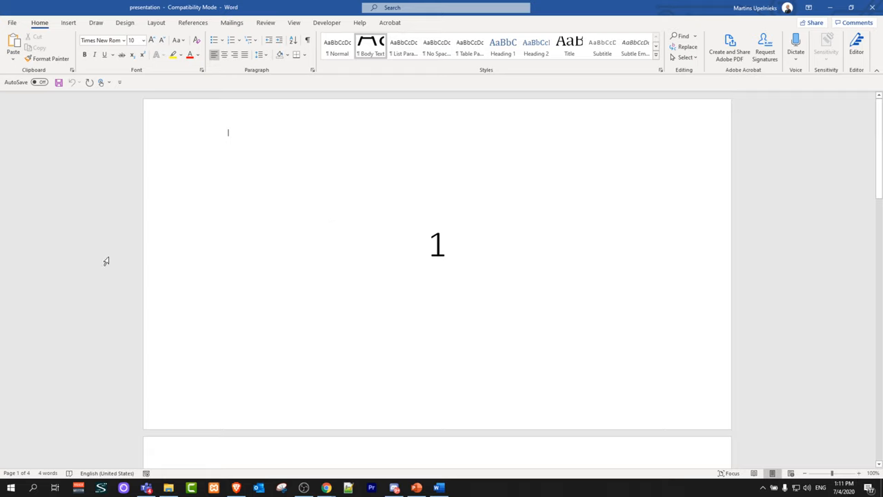